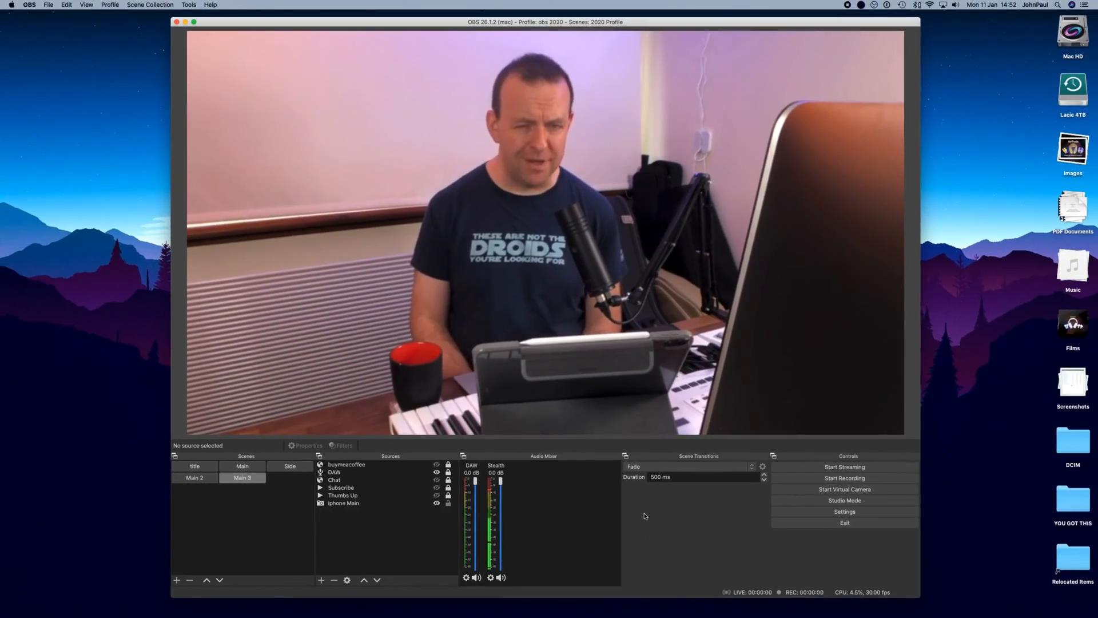
Step: Make Main the active scene in OBS Studio's Scenes panel
click(243, 466)
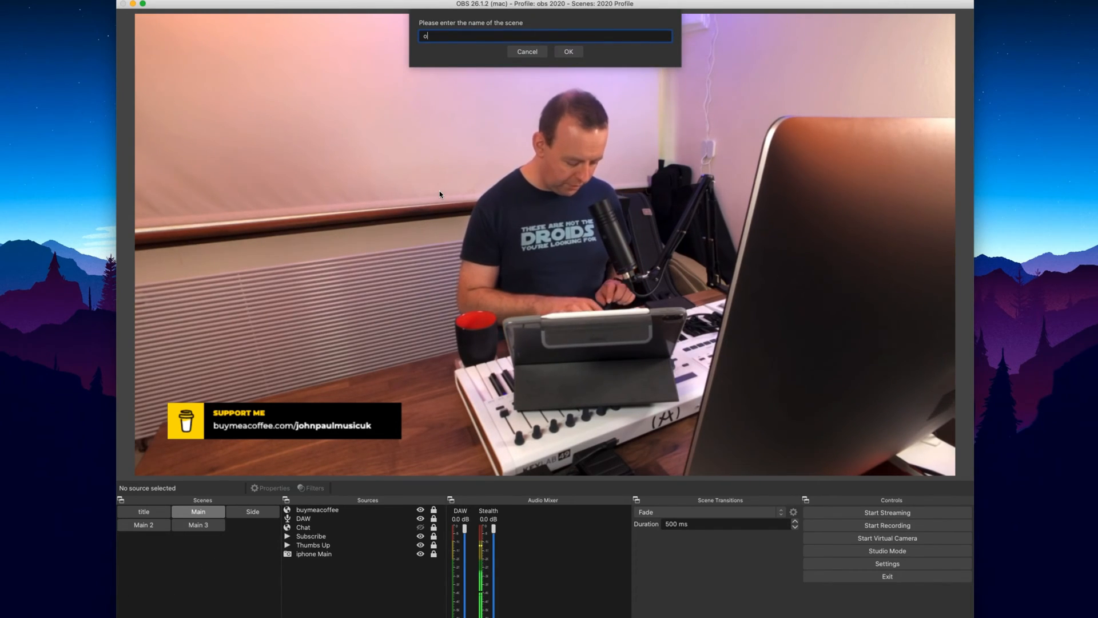
Step: Name the new scene 'obs ninja' and confirm it
text(bs ninja)
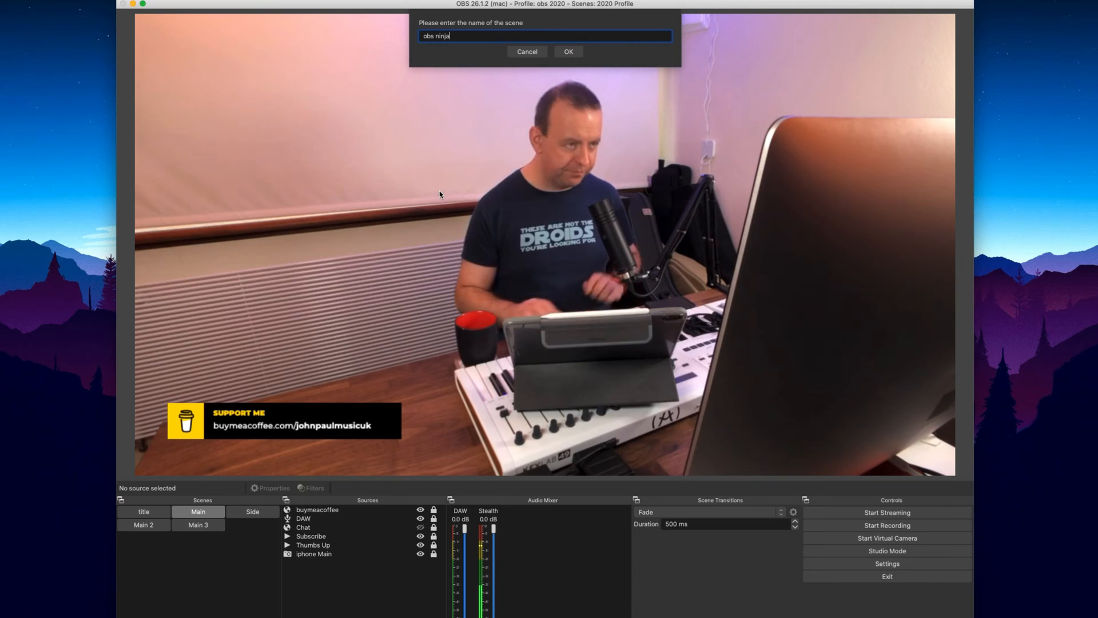
click(568, 51)
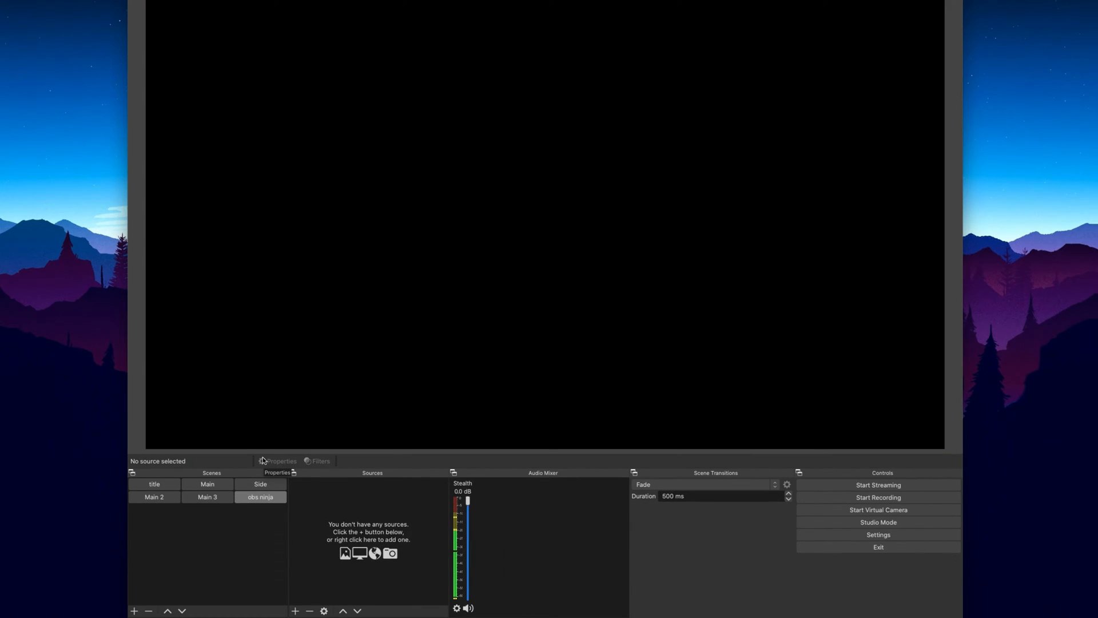
mouse_move(297, 538)
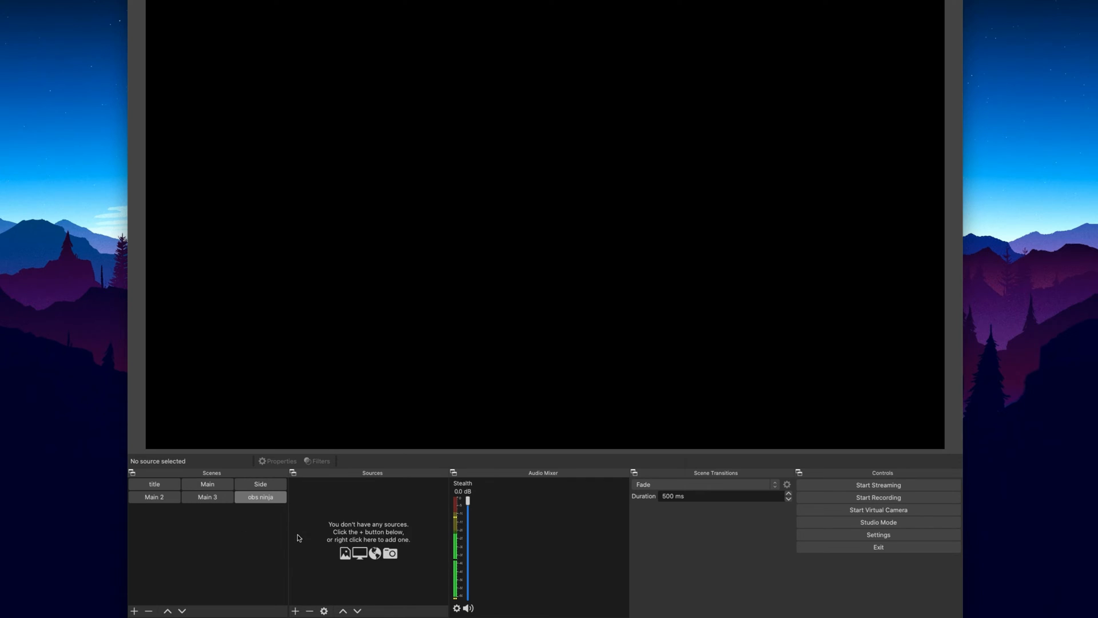
mouse_move(318, 542)
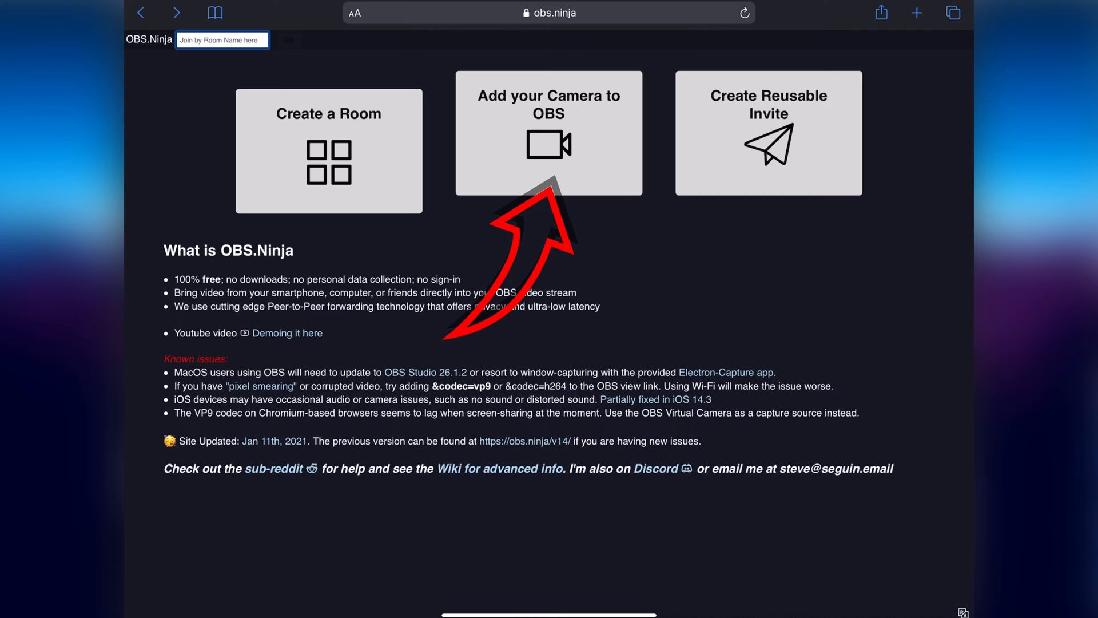
Step: Choose 'Add your Camera to OBS' on the iPad's obs.ninja home page
click(548, 133)
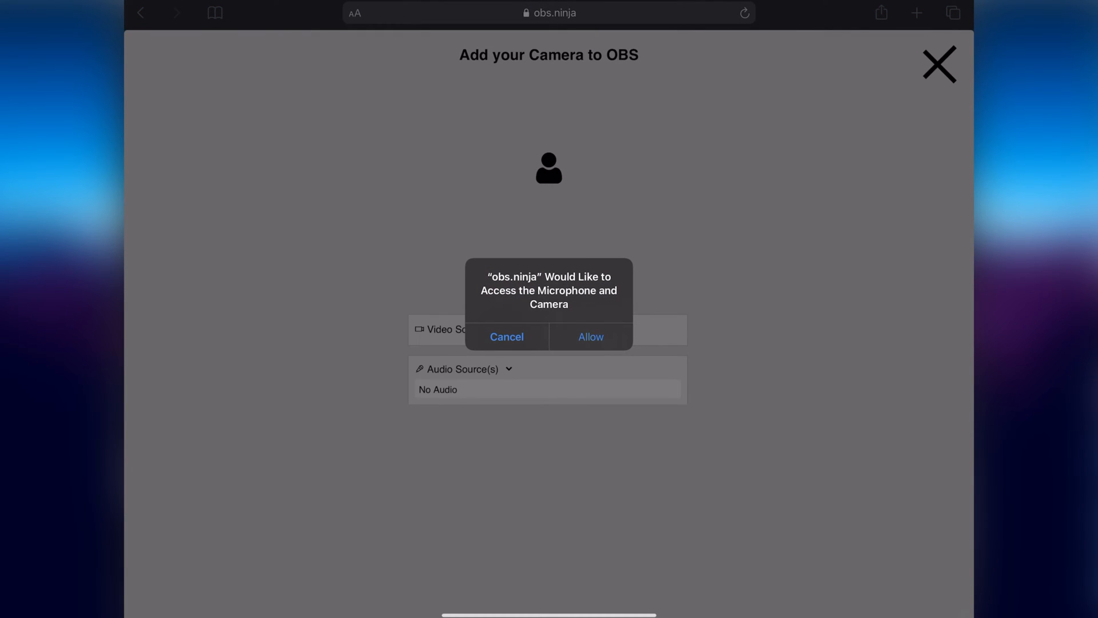
Step: Allow camera and mic access, try Back Camera, return to Front Camera, expand Audio Sources
click(590, 337)
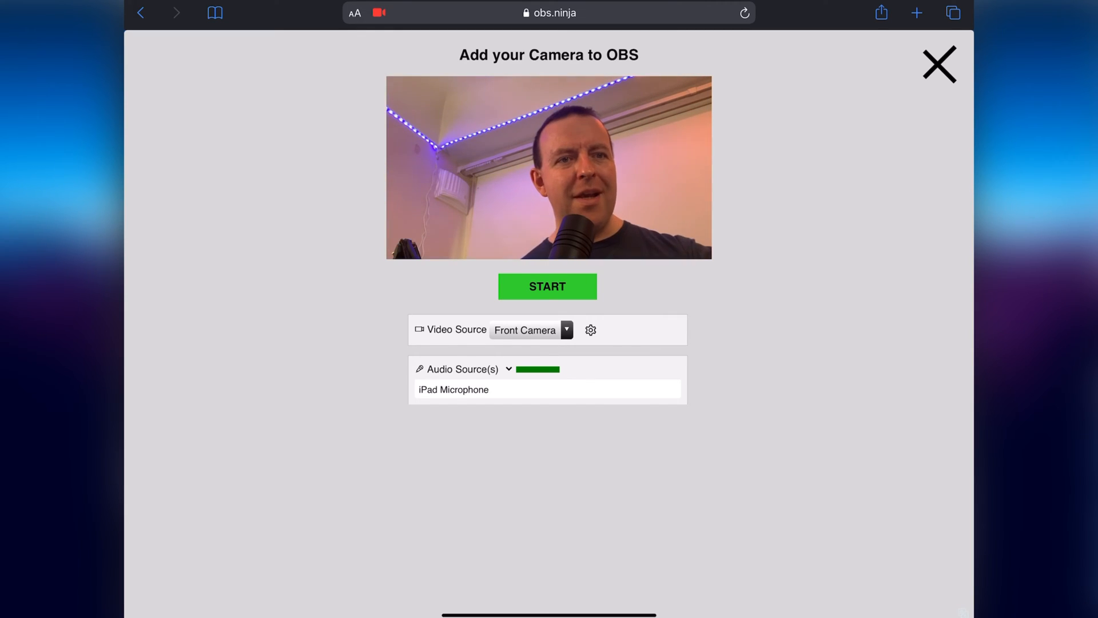
click(531, 329)
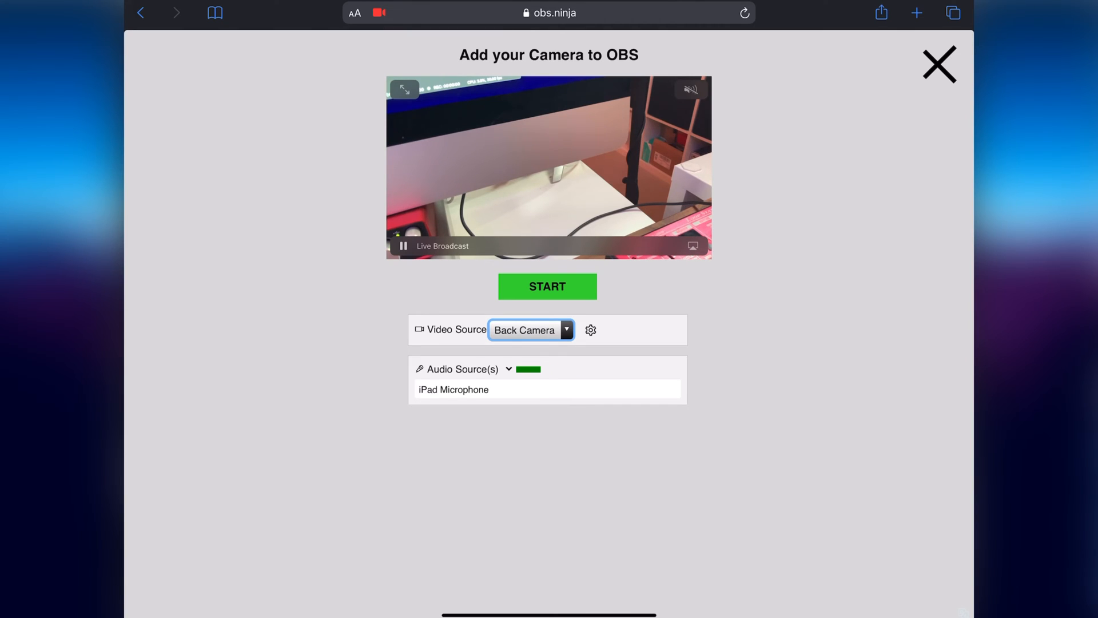
click(591, 329)
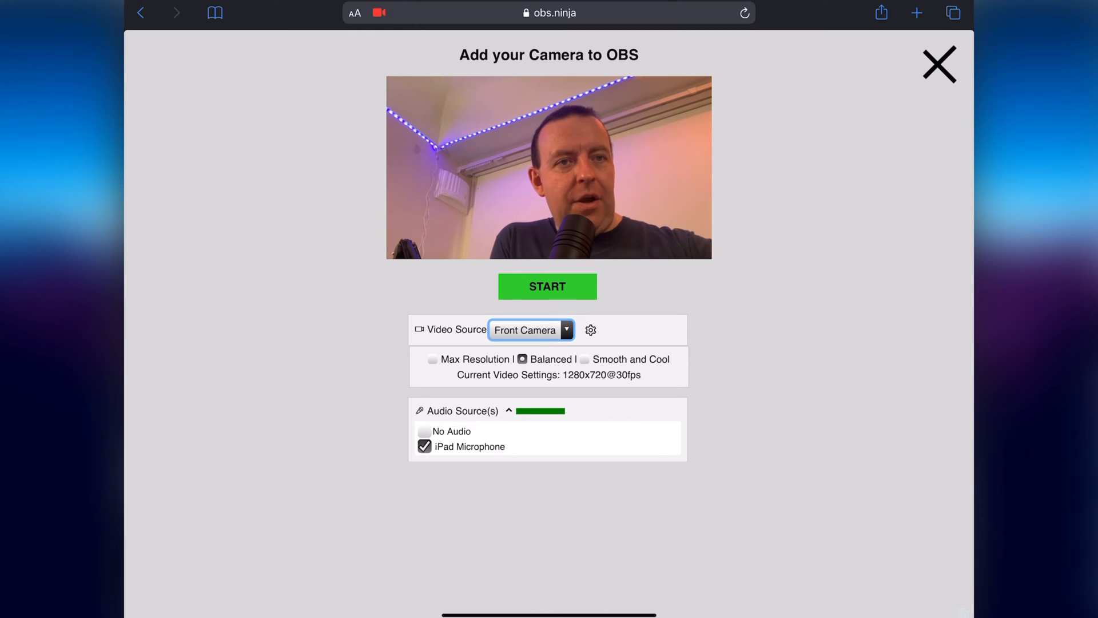
click(547, 286)
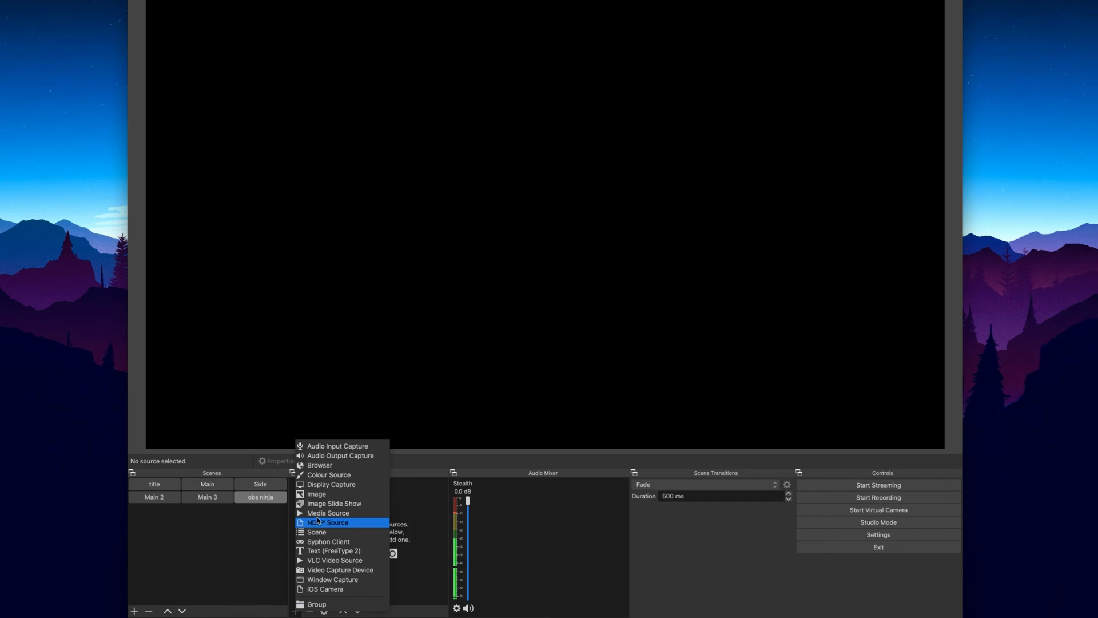
click(319, 465)
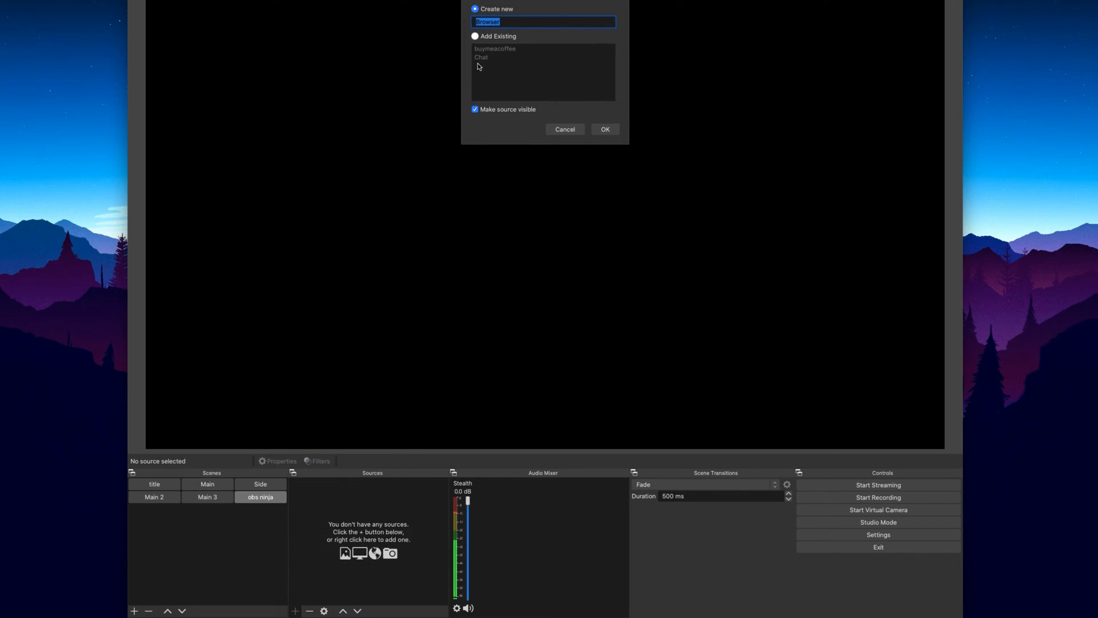
text(ninja)
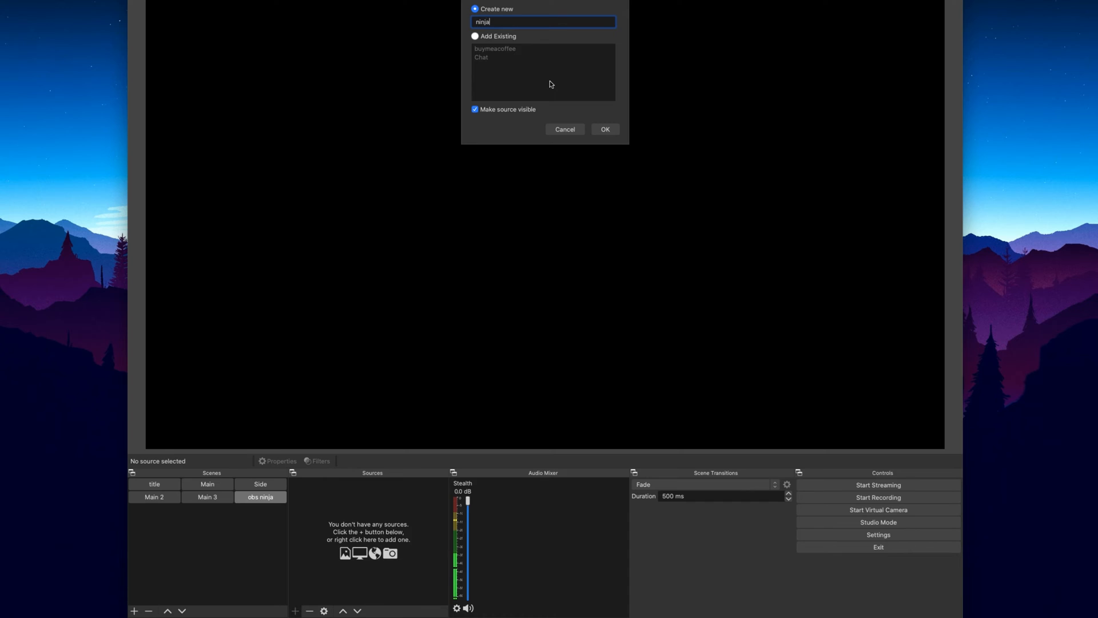
click(605, 129)
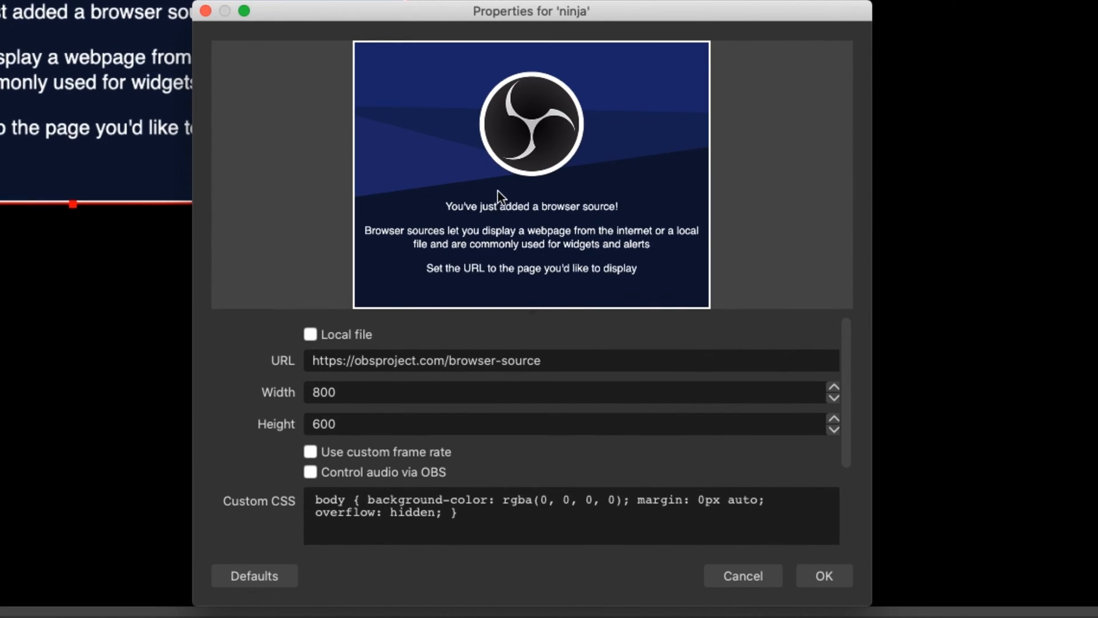
click(570, 360)
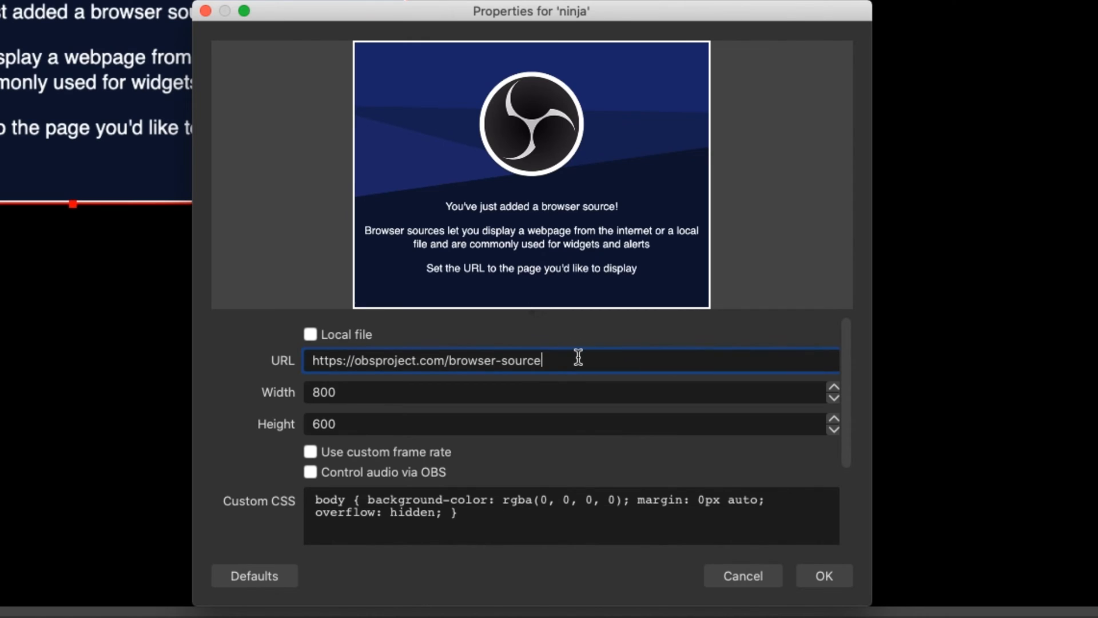
triple_click(426, 359)
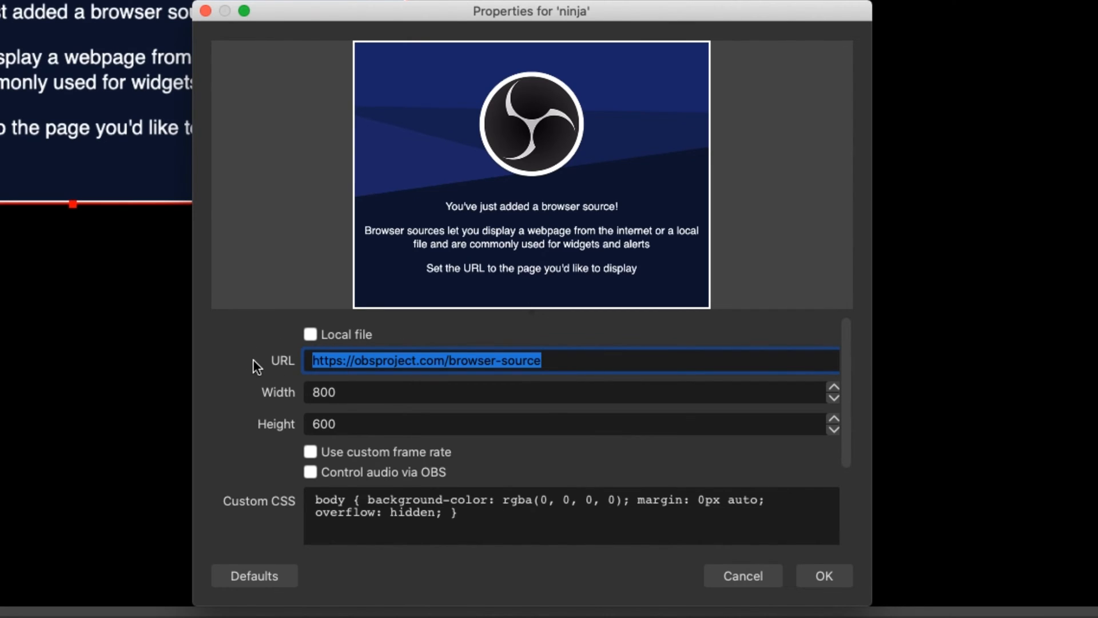
text(https://obs.ninja/?view=Gk7mnjX)
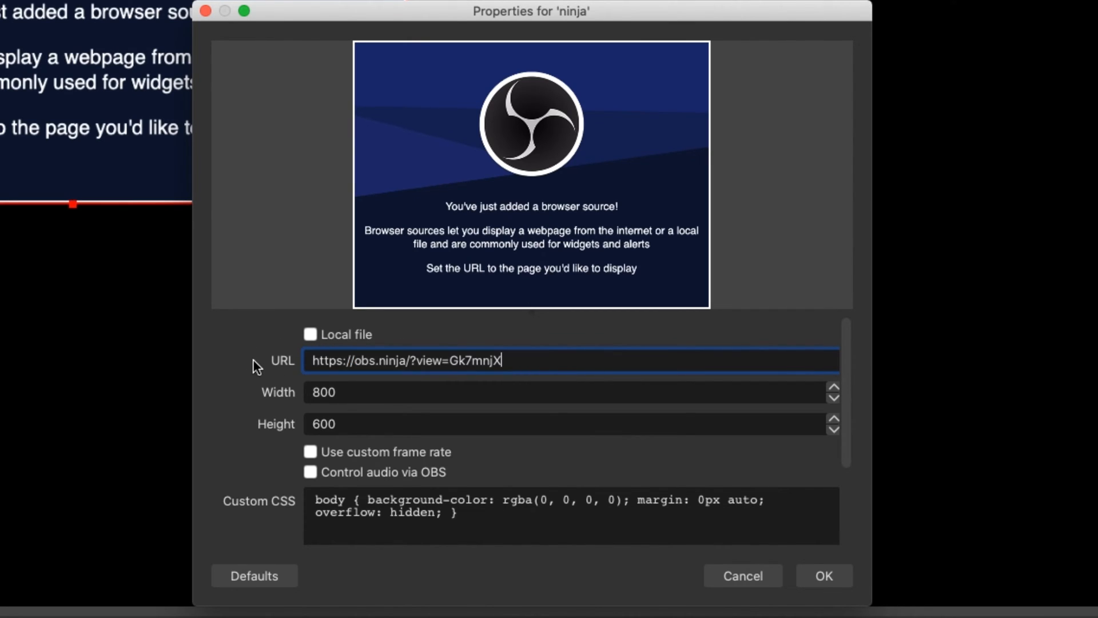
mouse_move(352, 370)
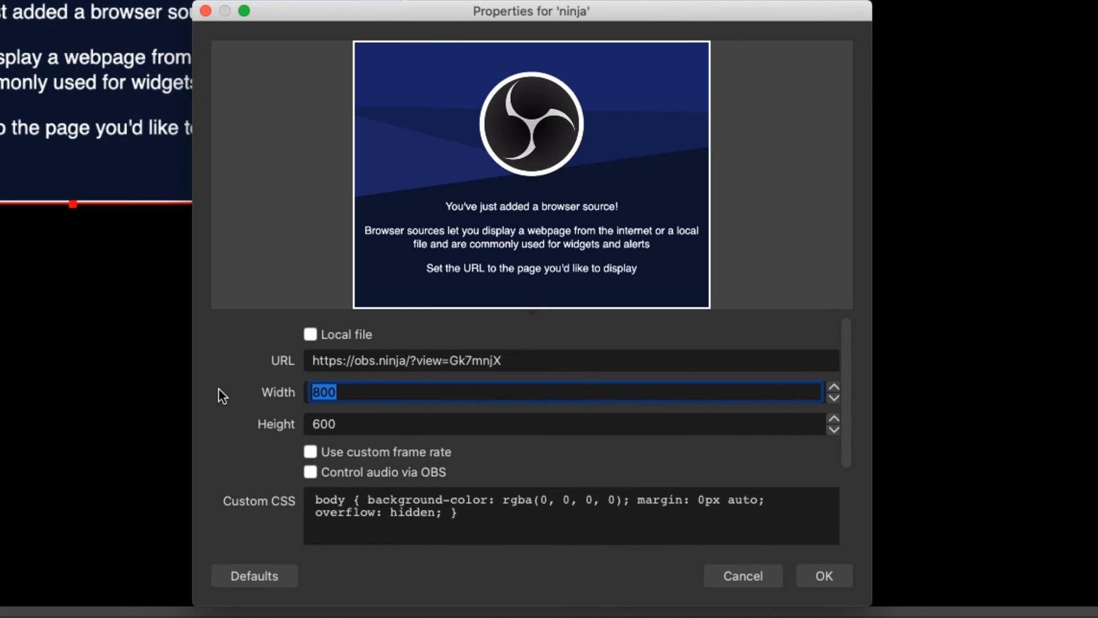
Step: Set width 1920, let OBS control audio, and refresh the browser when the scene activates
text(1920)
click(565, 423)
text(1080)
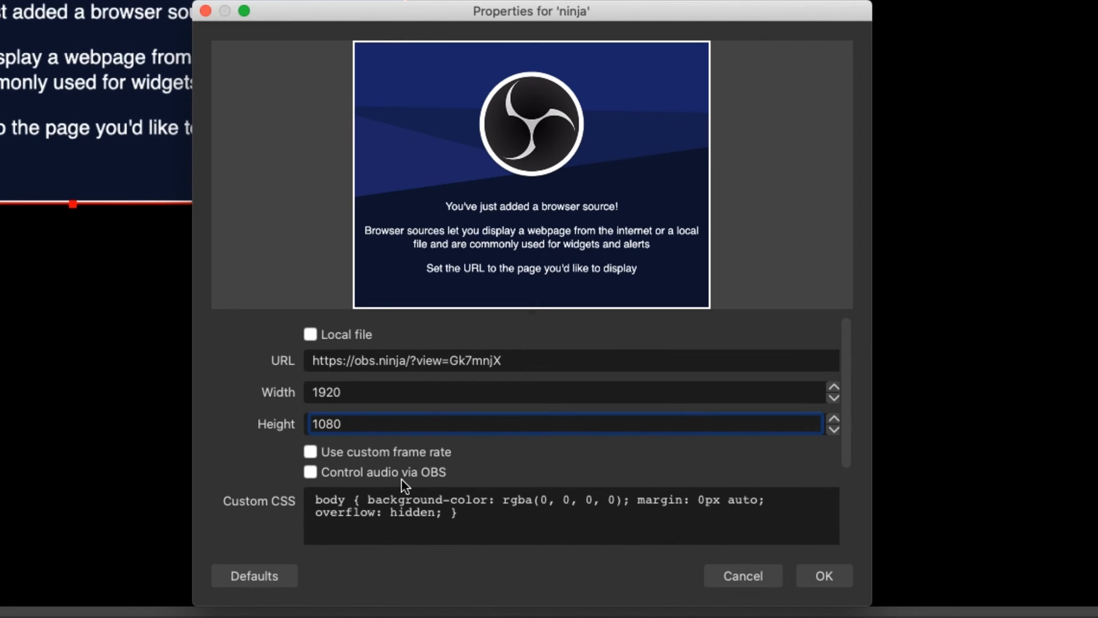
click(310, 471)
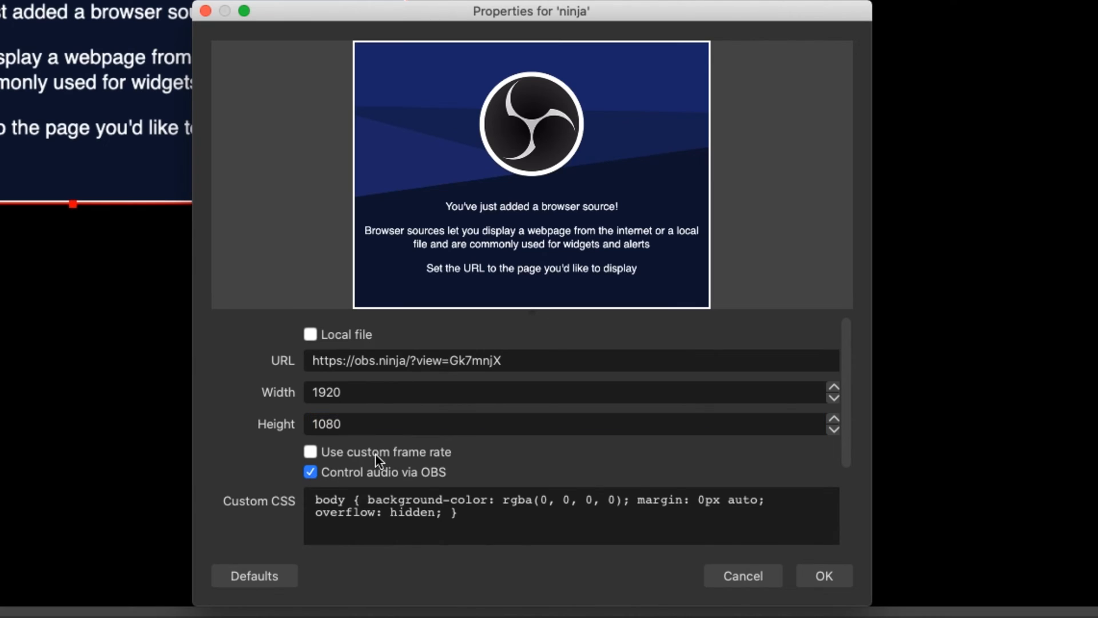
scroll(down, 3)
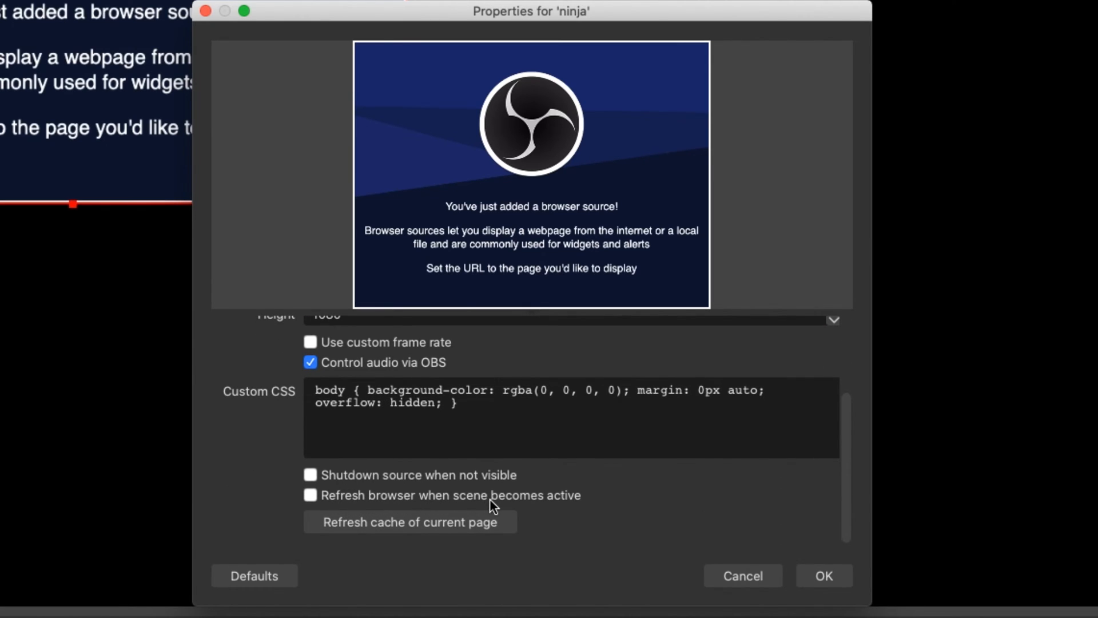
click(310, 494)
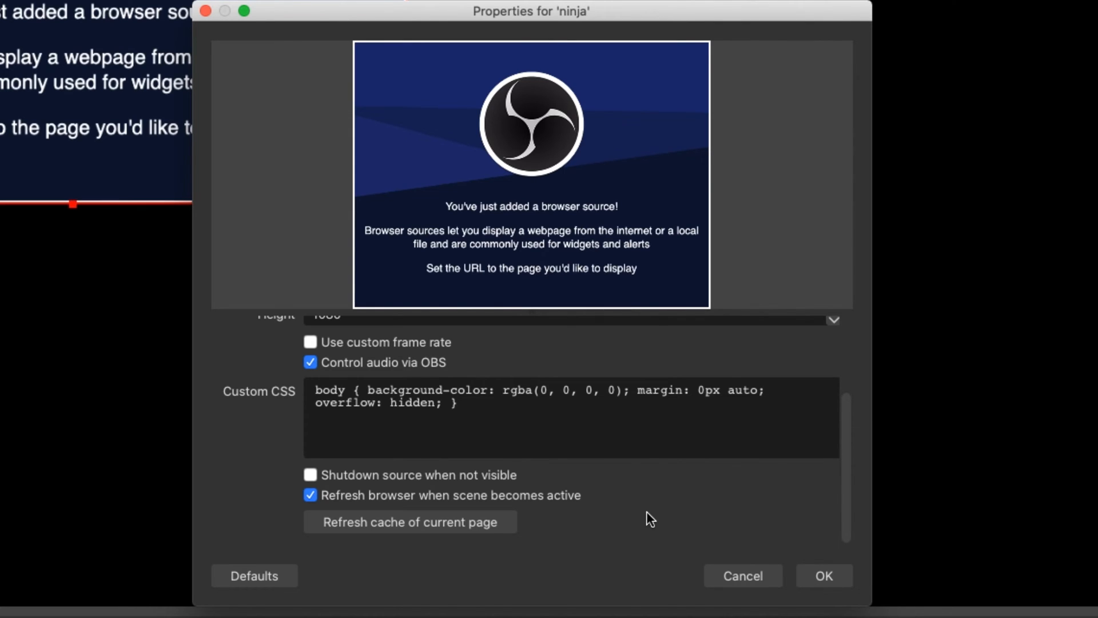
click(823, 575)
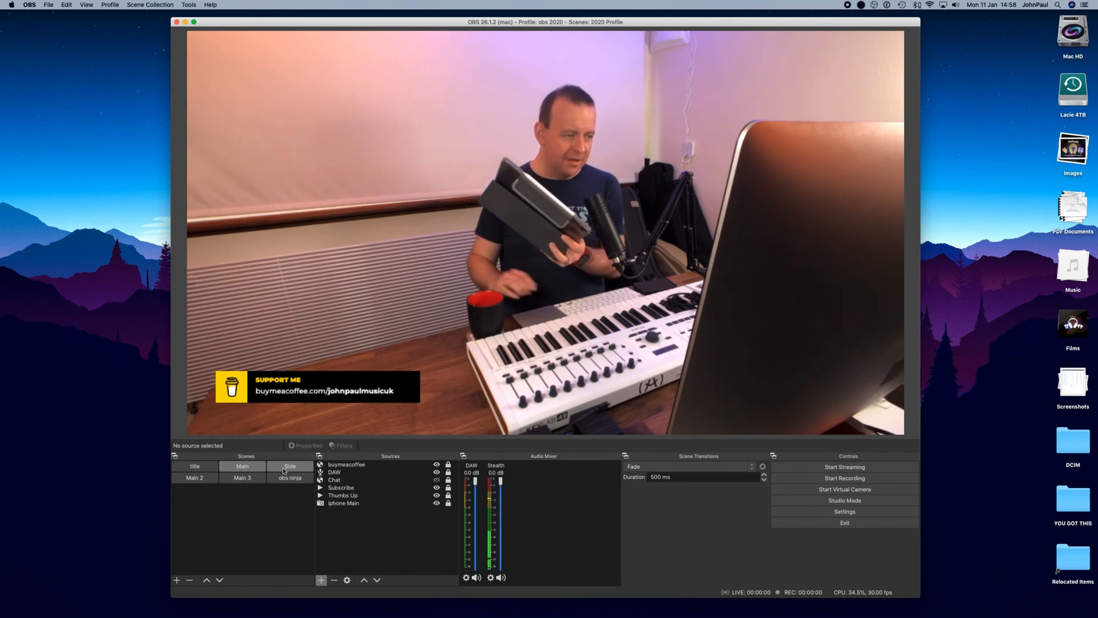
Step: Start adding a Browser source to the Main scene's Sources
click(322, 580)
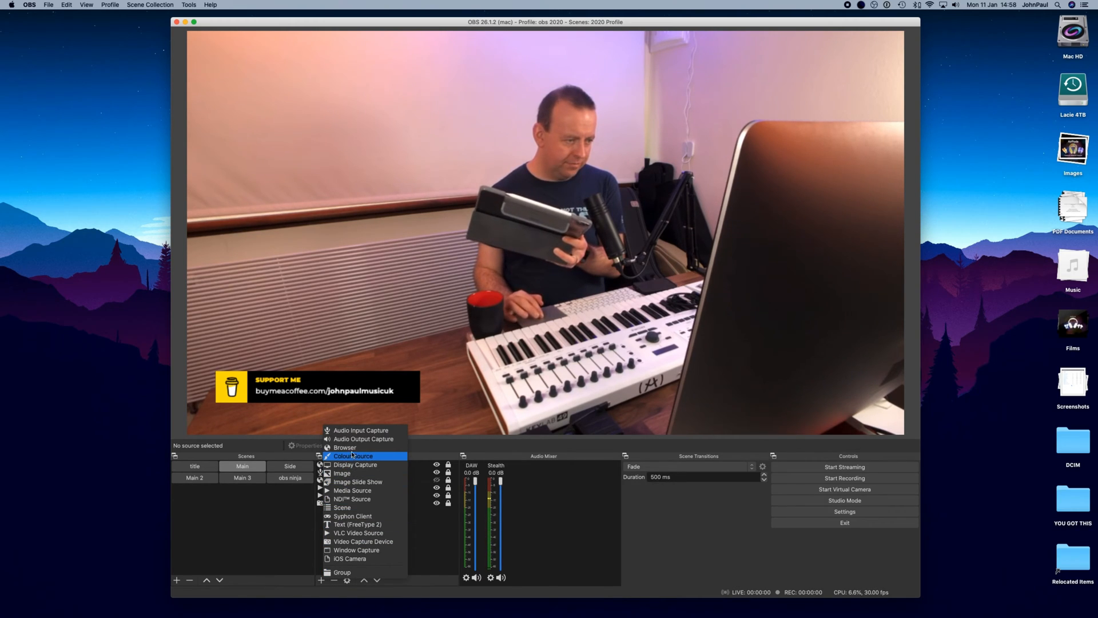
click(344, 446)
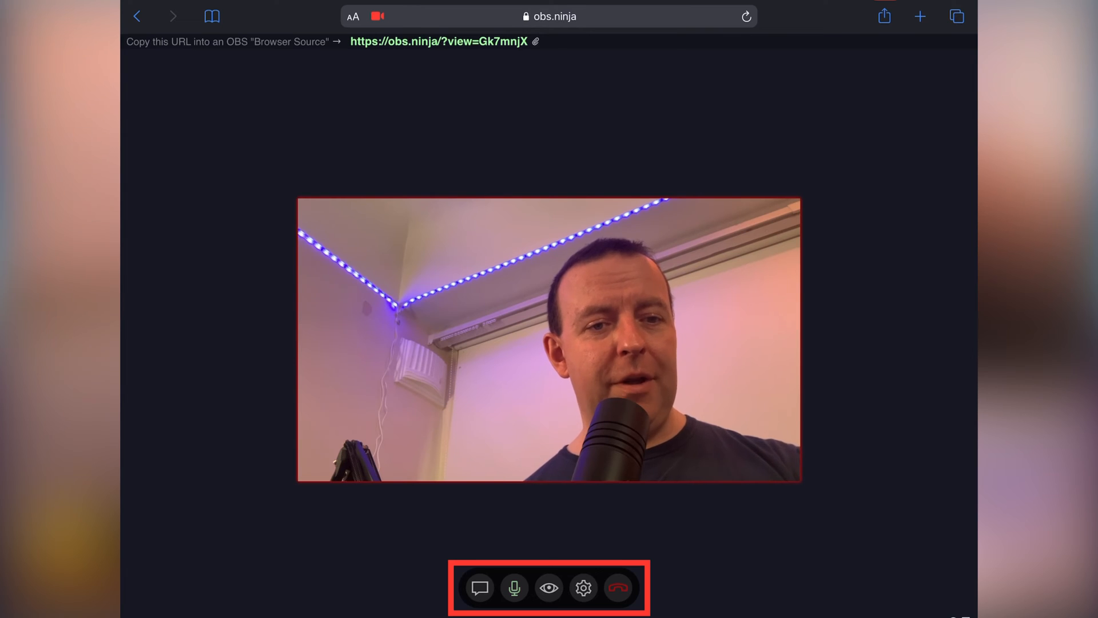
Step: Toggle the iPad camera video off and back on, then bring up the stream settings
click(480, 587)
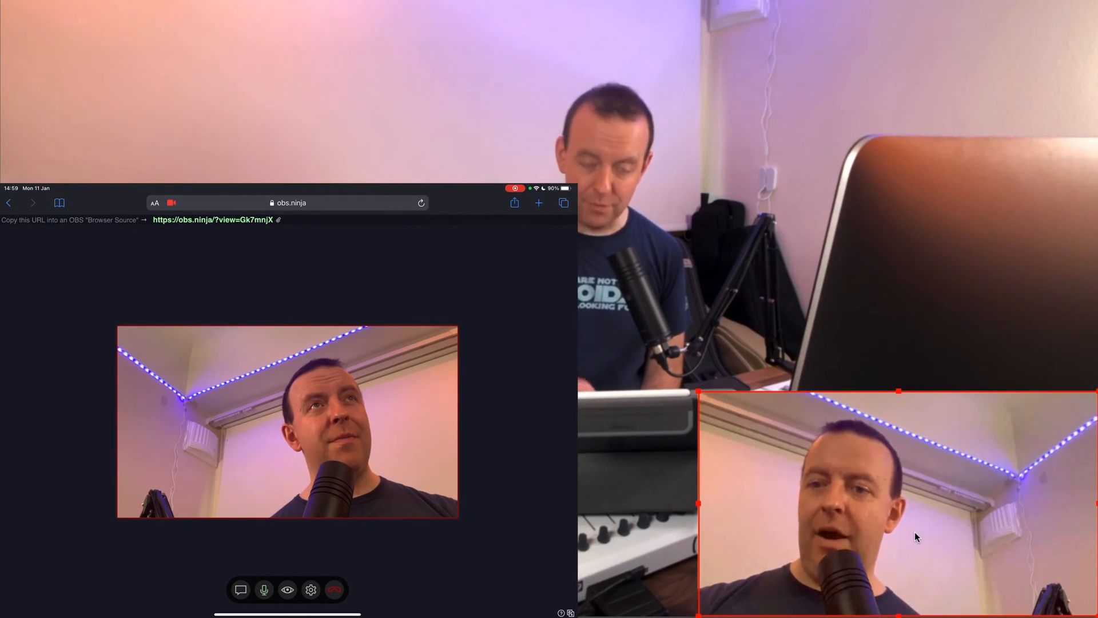
click(287, 589)
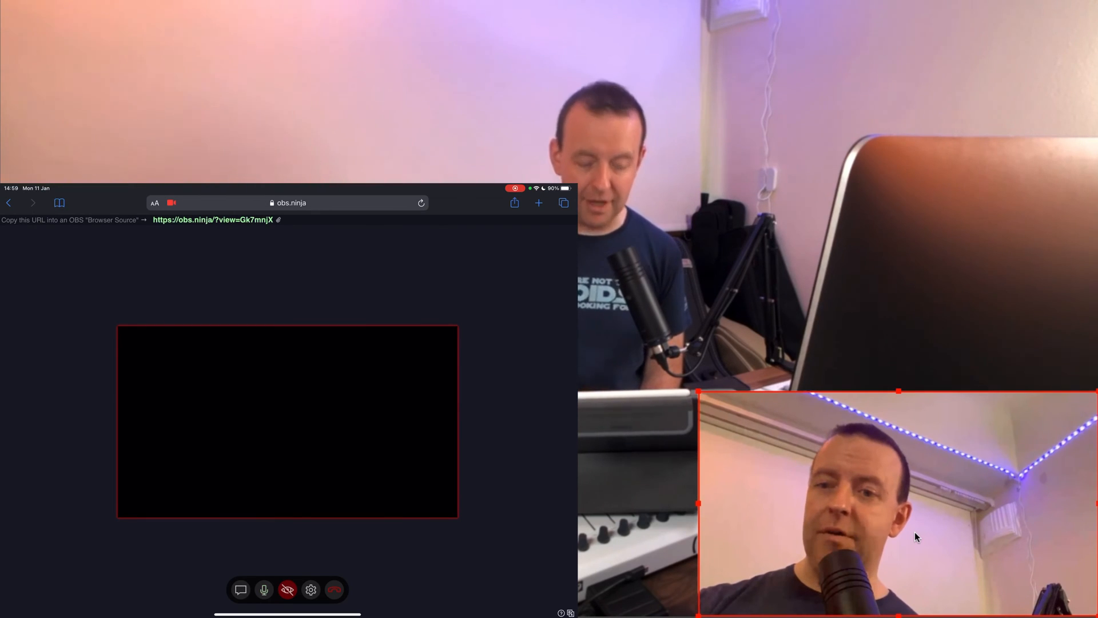
click(287, 589)
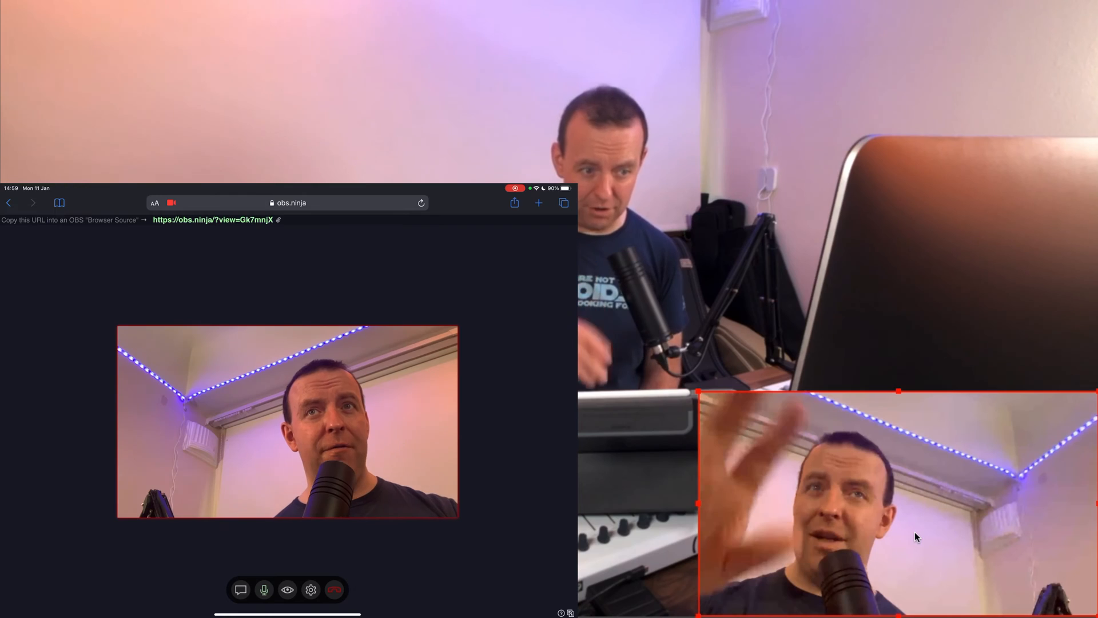
click(311, 589)
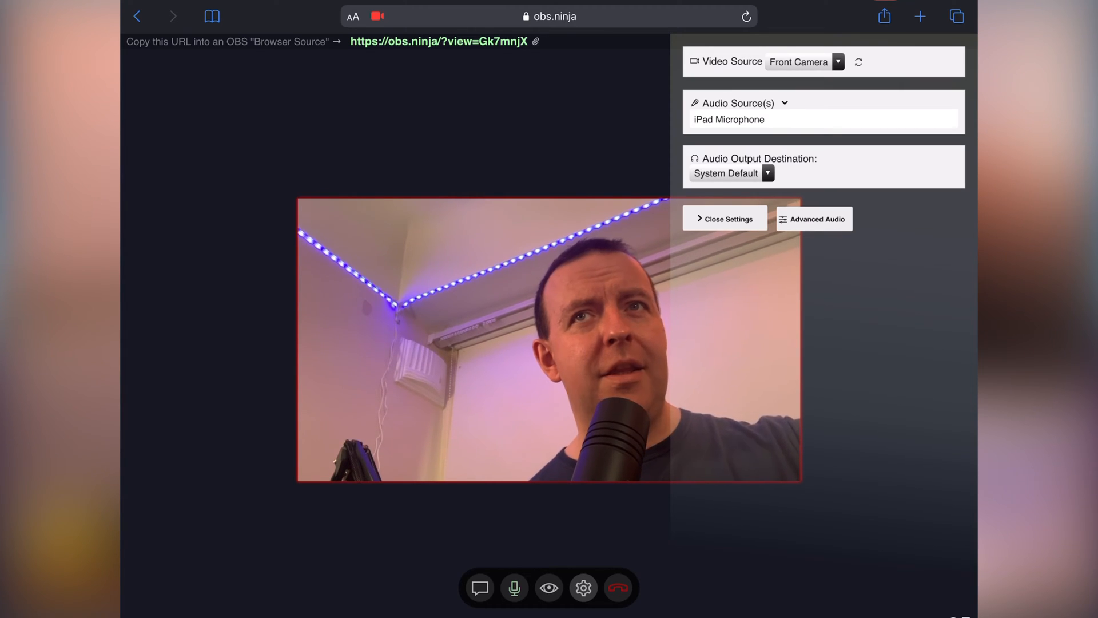
Step: Keep Front Camera as video source, then reopen settings and review the Audio Source list
click(805, 62)
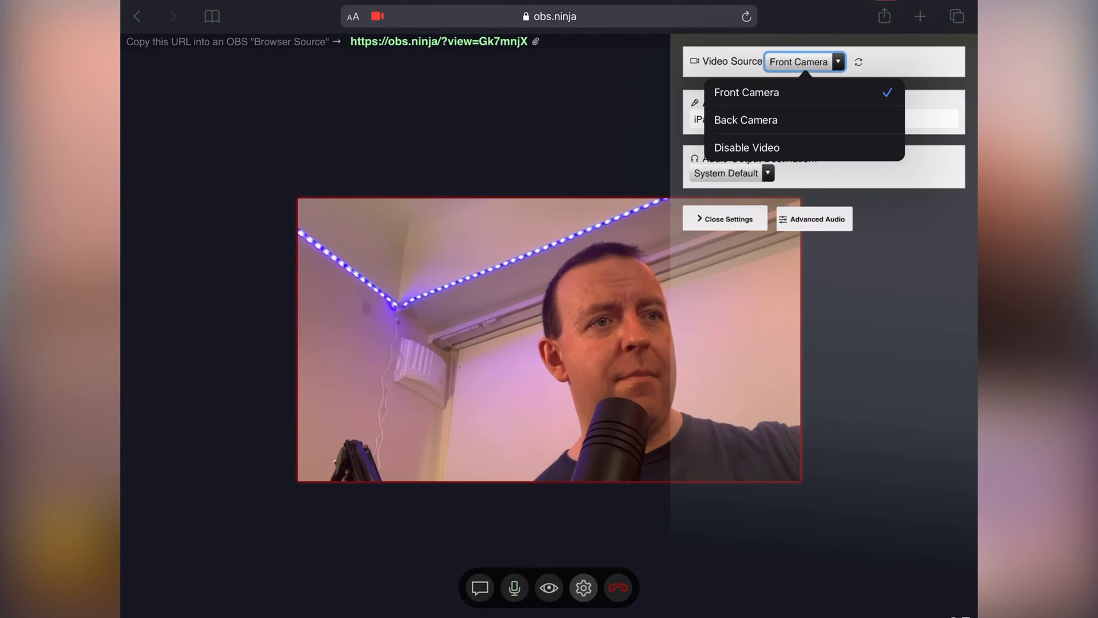
click(746, 92)
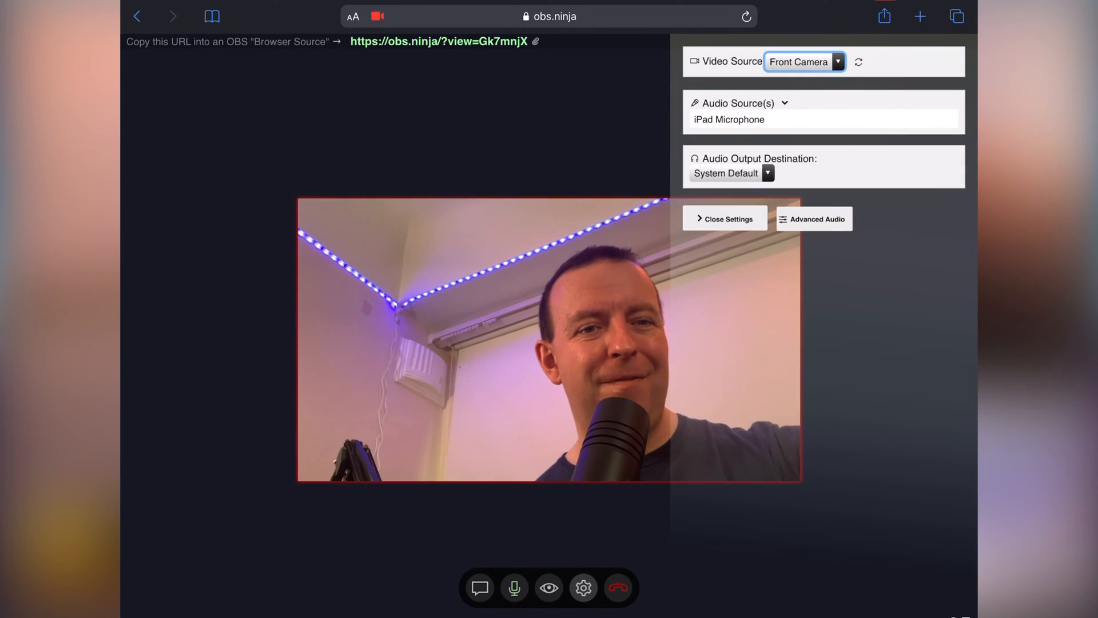
click(725, 218)
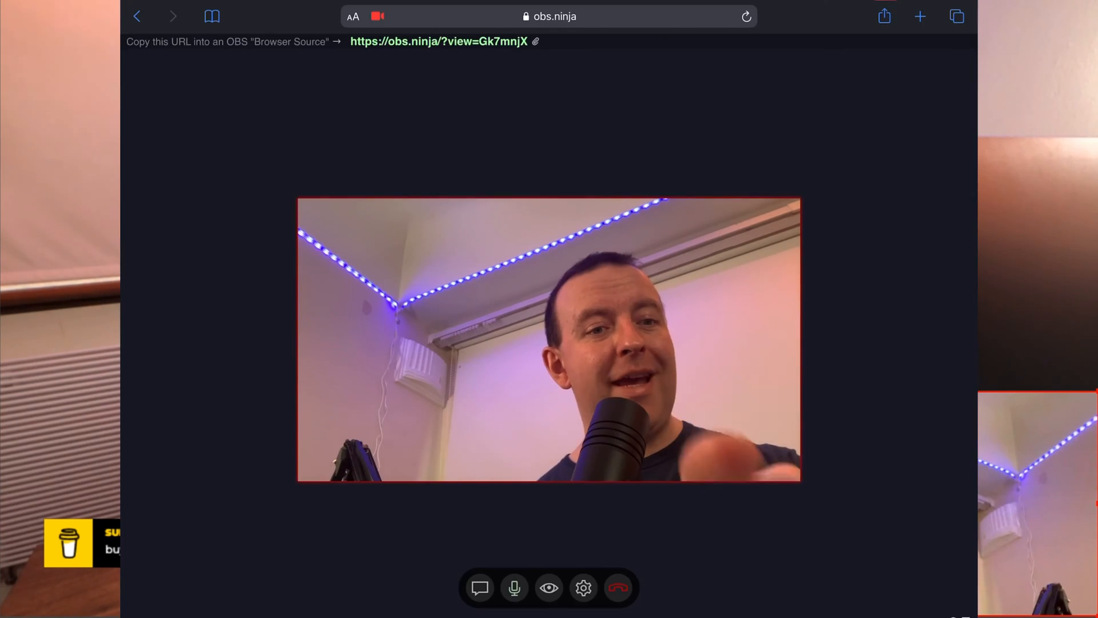
click(583, 588)
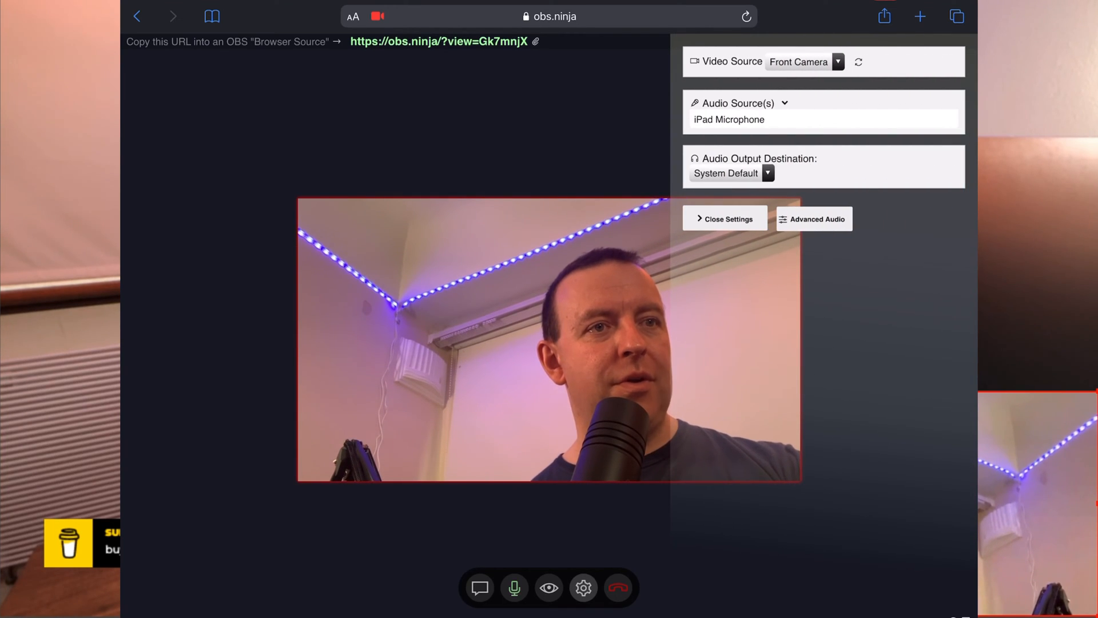
click(730, 173)
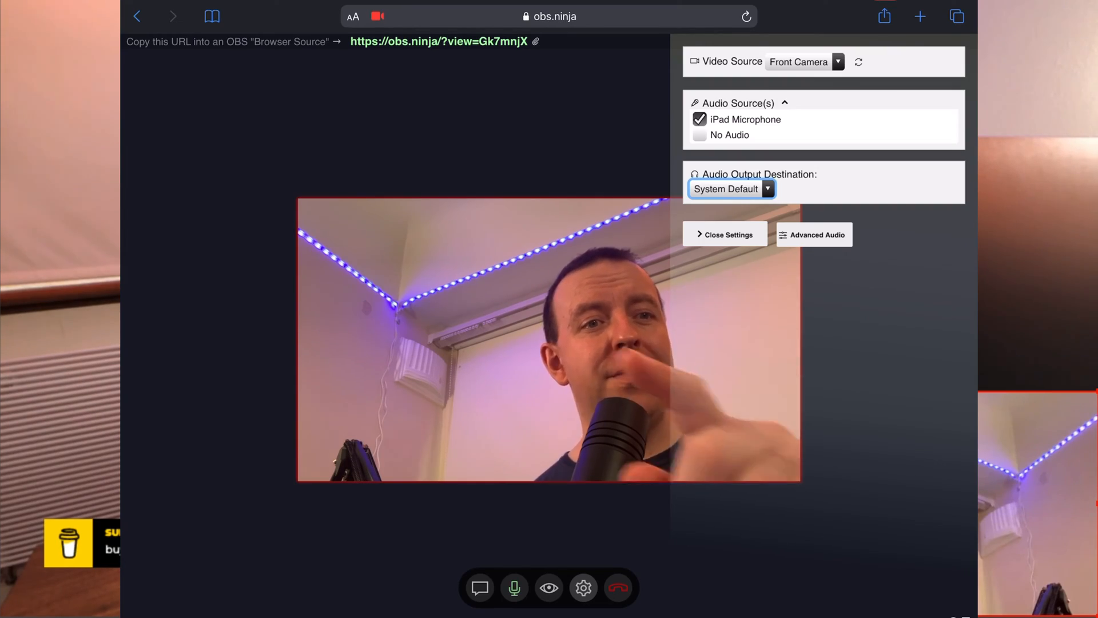
click(725, 234)
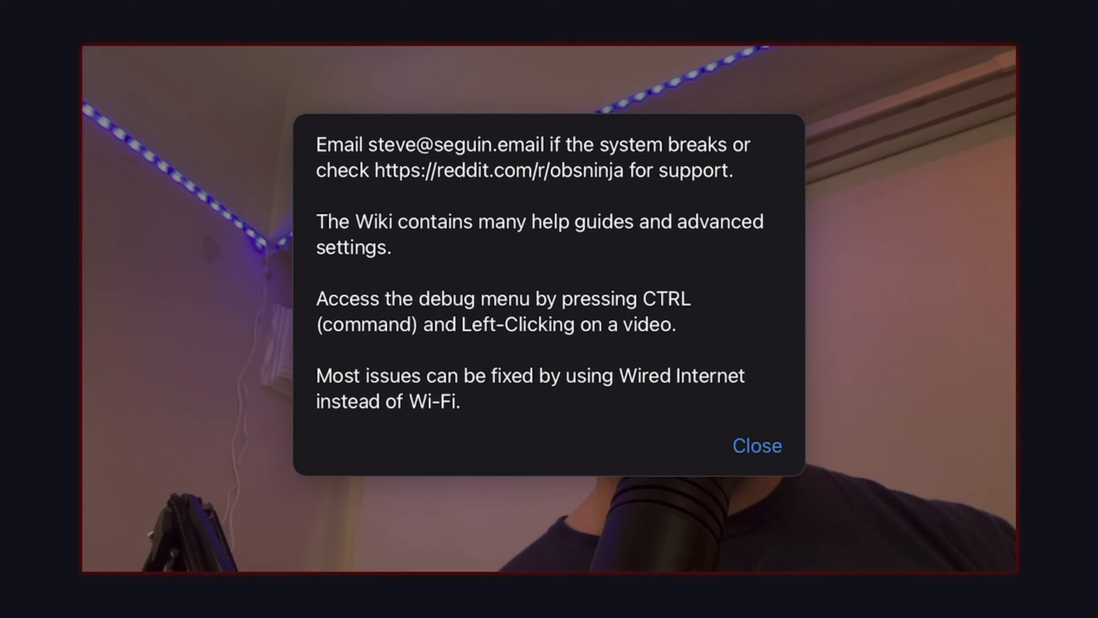
Step: Dismiss the OBS.Ninja support information popup
click(756, 446)
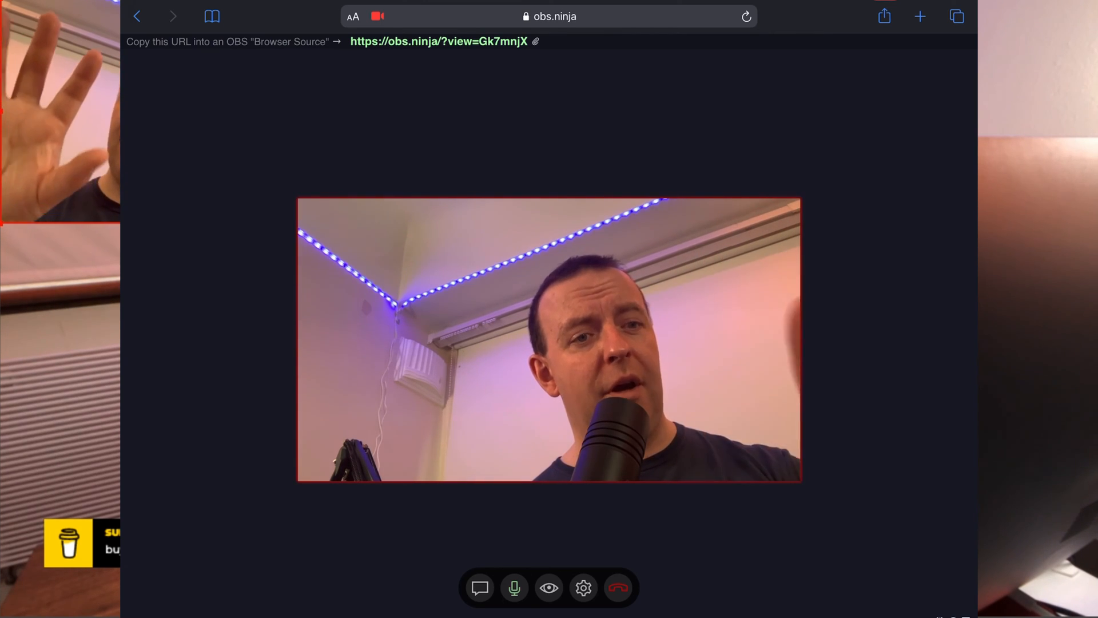
Step: Hang up the iPad broadcast, return to the home page, and select the ninja source
click(617, 587)
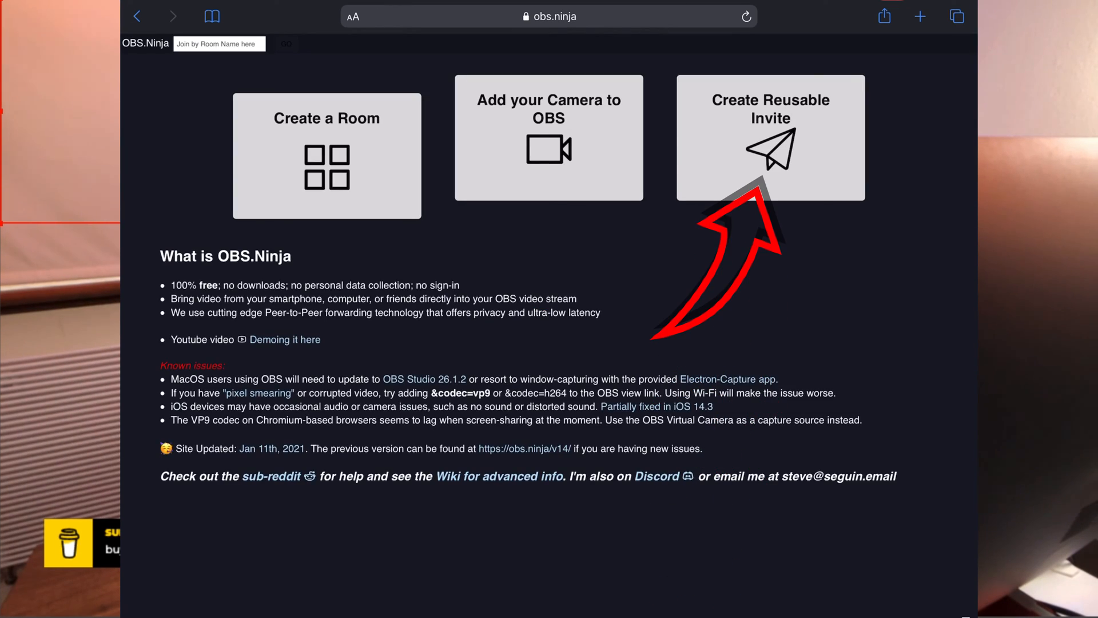
click(769, 136)
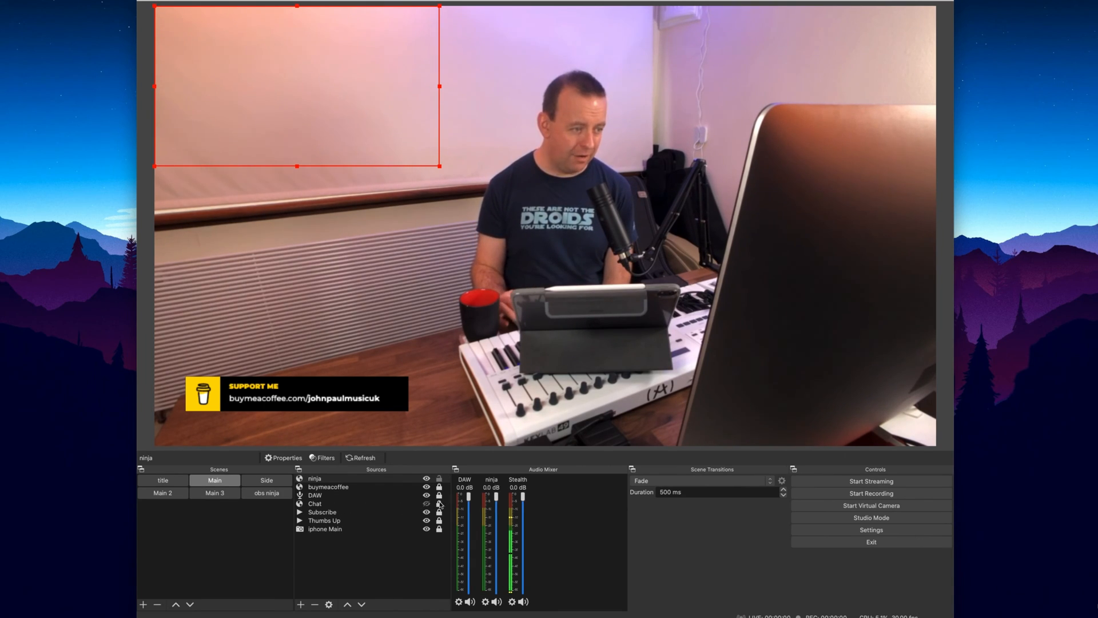
click(314, 478)
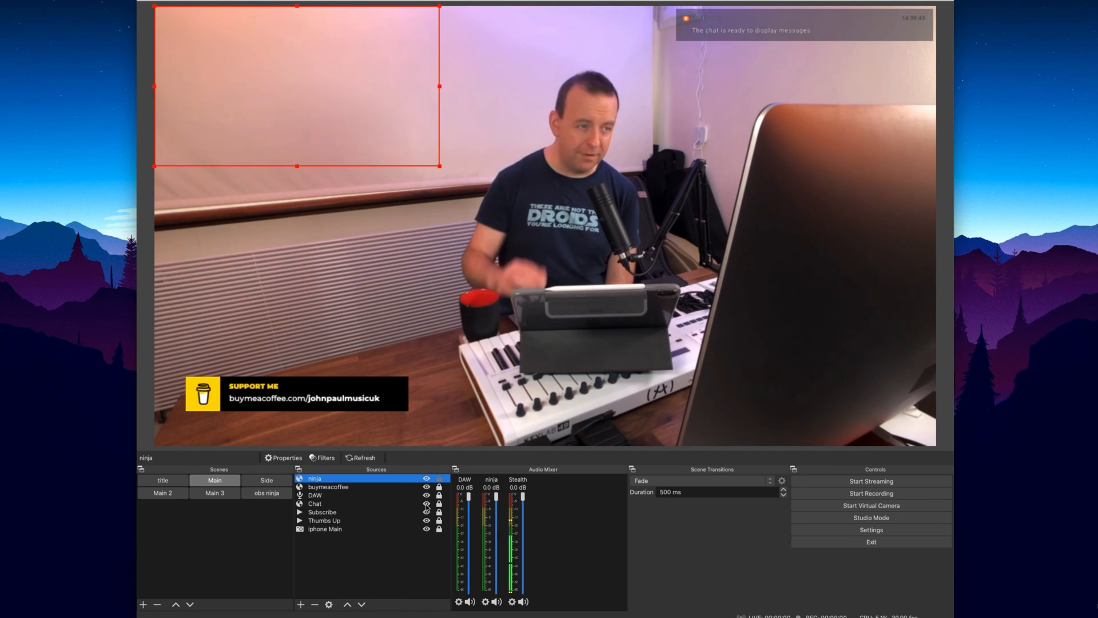